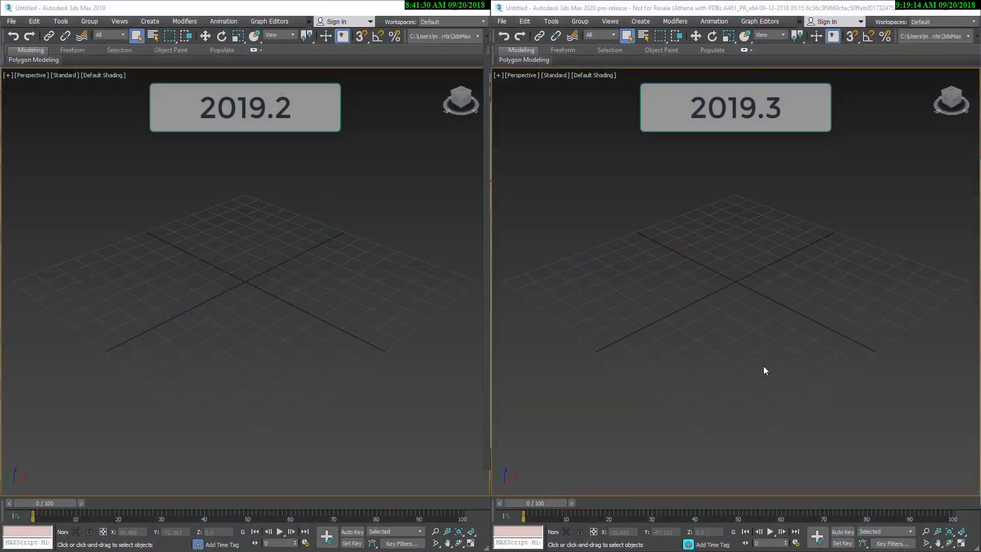
Choose Resort_Center_2018.rvt from the Revit Files folder via File > Import
{"action": "left_click", "coordinate": [502, 20]}
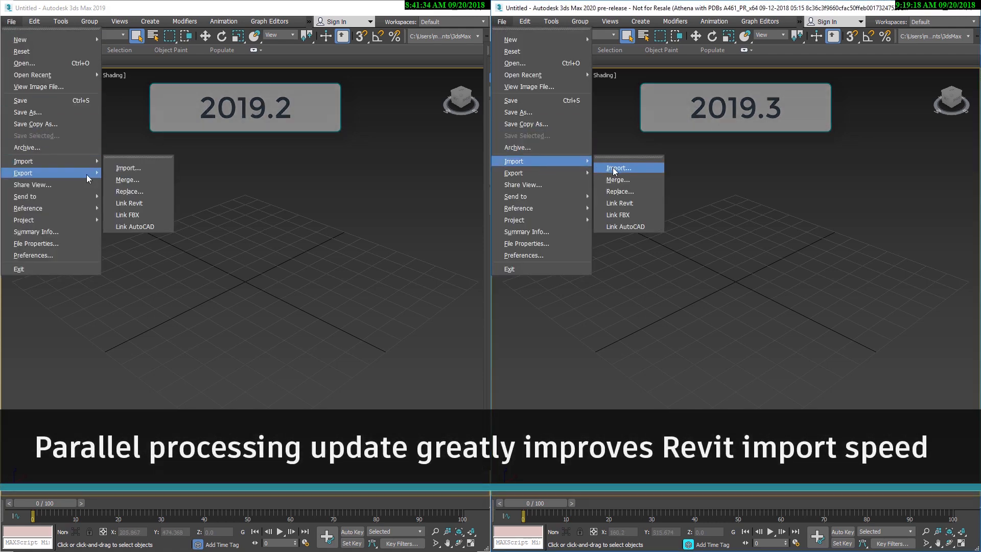
{"action": "left_click", "coordinate": [619, 168]}
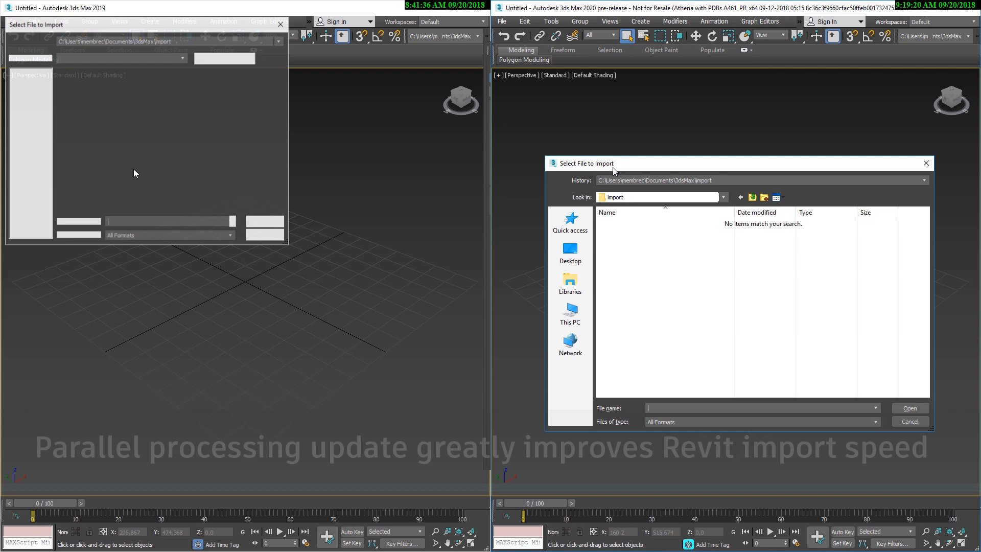
{"action": "left_click", "coordinate": [925, 180]}
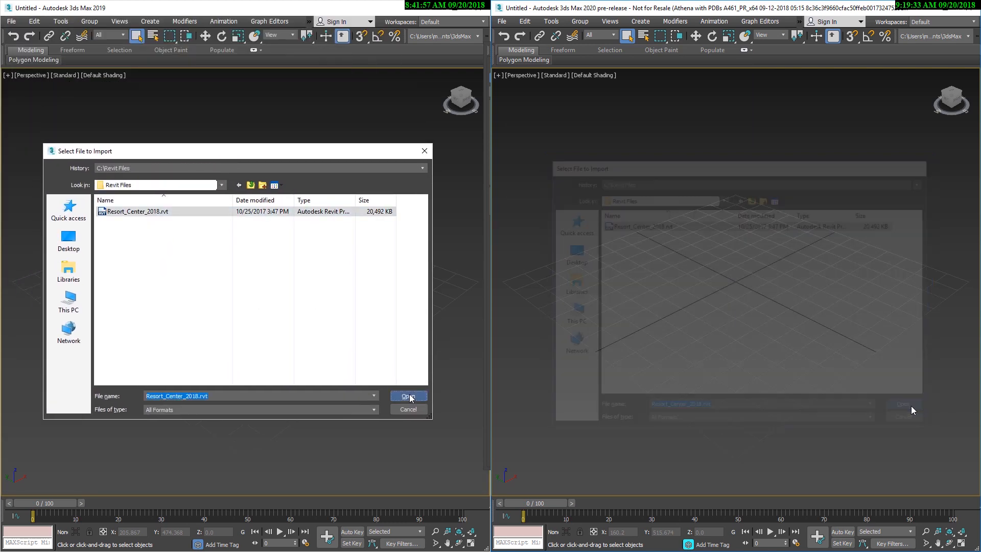
Import the Base Building view with Cameras, Daylight System and Lights unchecked
{"action": "left_click", "coordinate": [408, 395]}
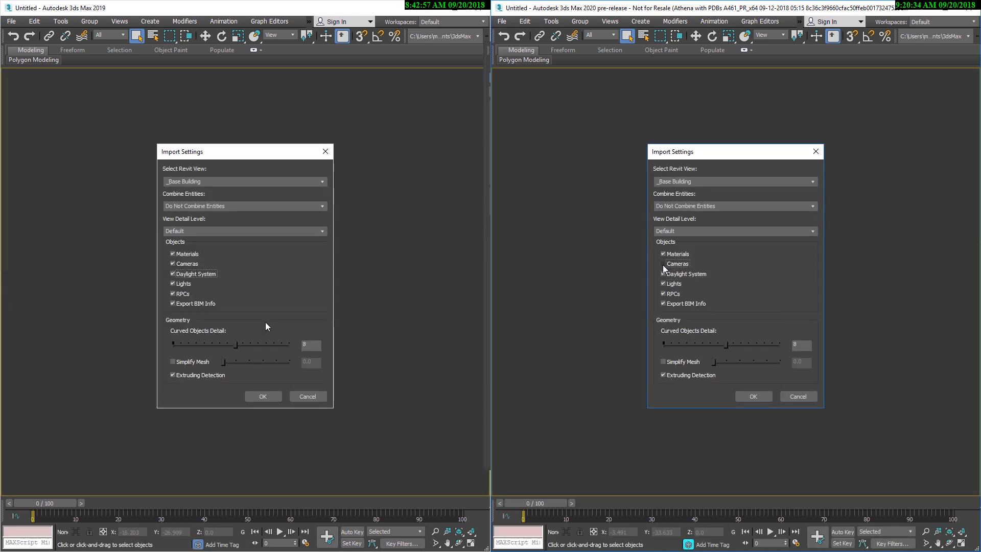
{"action": "left_click", "coordinate": [663, 274]}
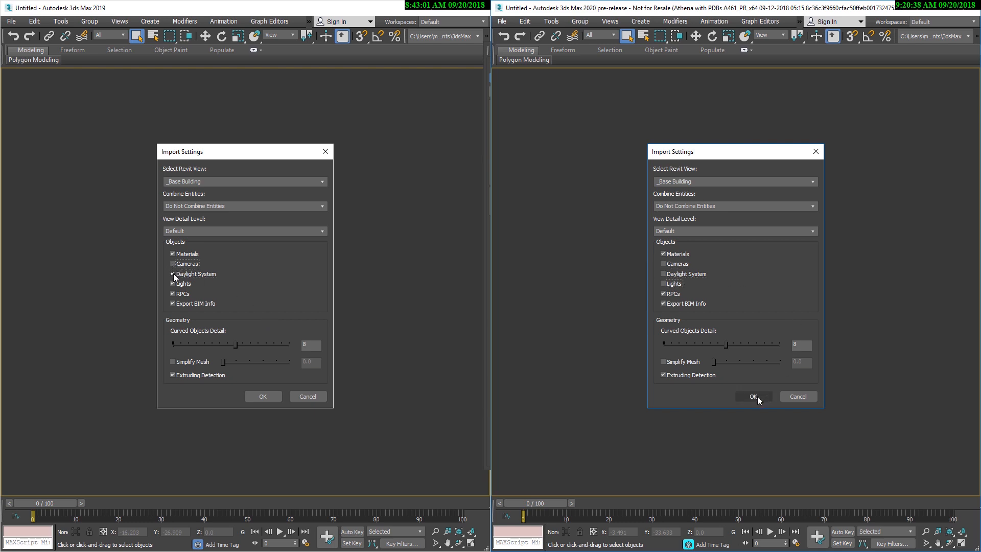
{"action": "left_click", "coordinate": [173, 274]}
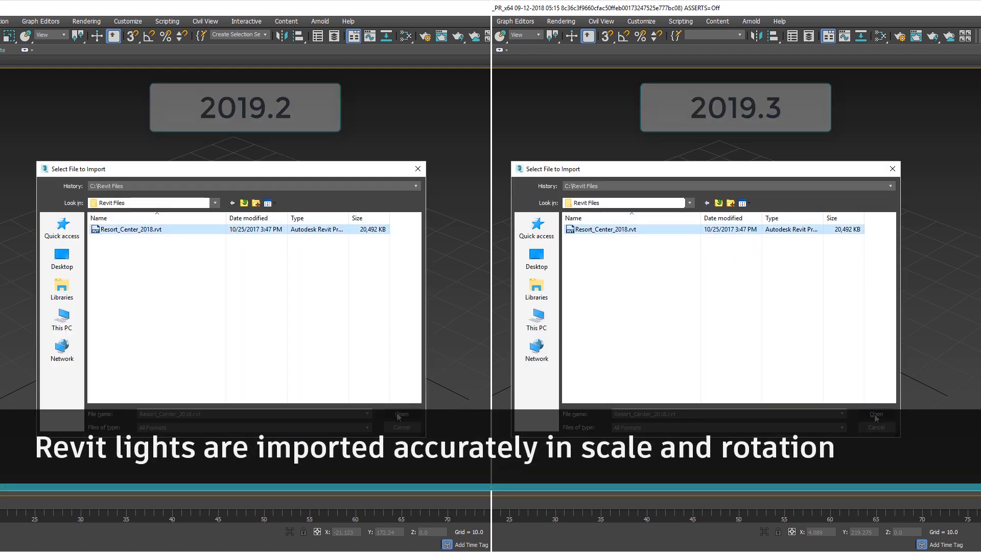
Re-import Resort_Center_2018.rvt with only Lights checked in Import Settings
{"action": "left_click", "coordinate": [402, 414]}
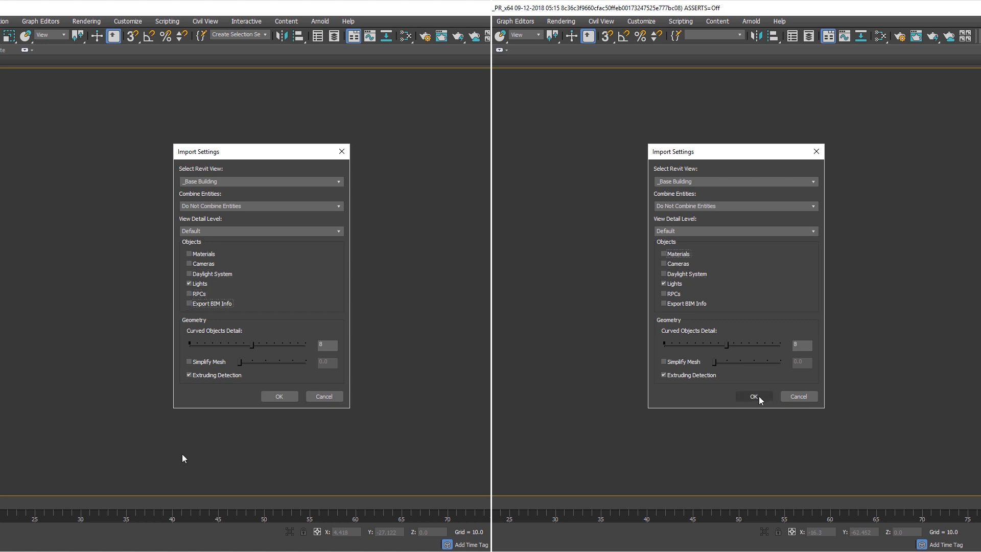
{"action": "left_click", "coordinate": [753, 397]}
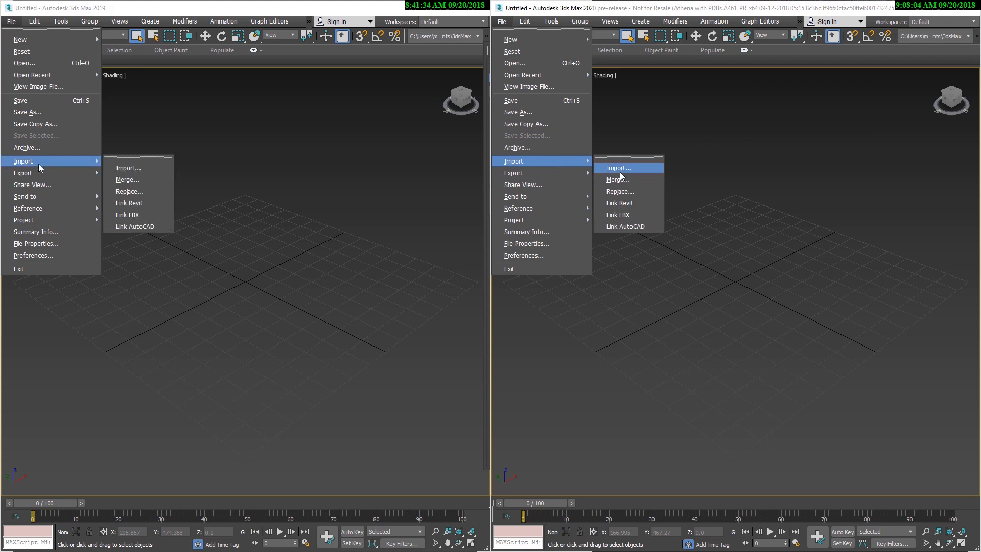
Accept the older-file conversion in 2019.2 and import in 2019.3 without daylight or lights
{"action": "left_click", "coordinate": [618, 167]}
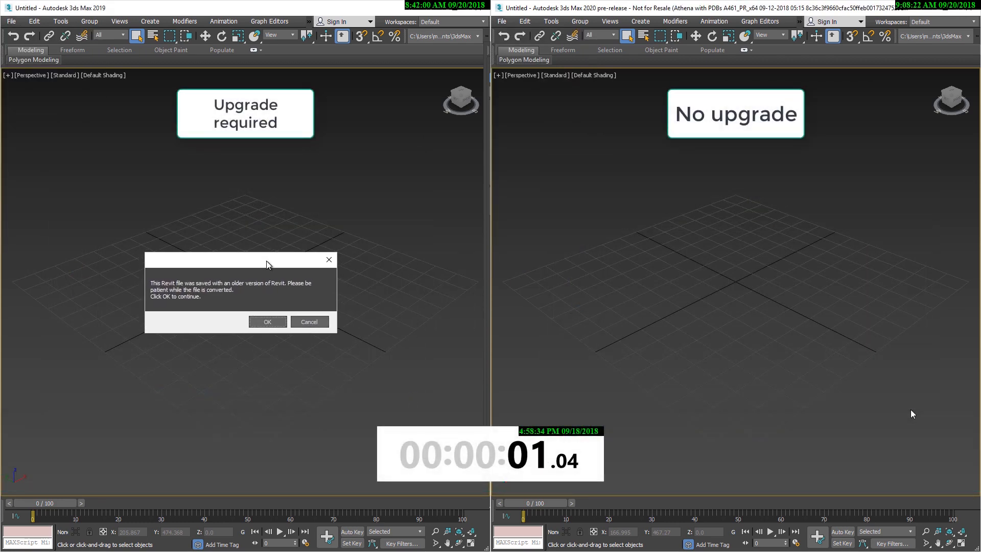
{"action": "left_click", "coordinate": [266, 322]}
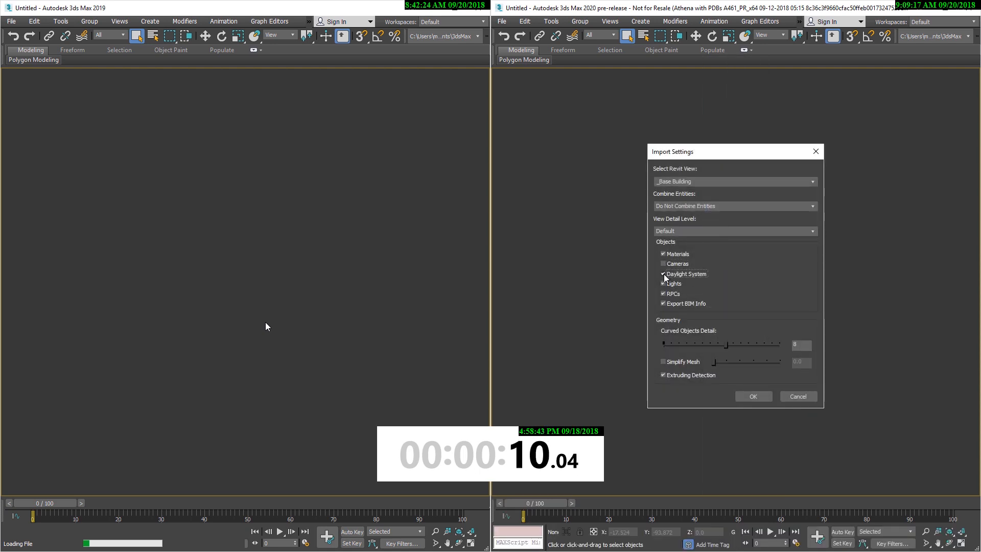
{"action": "left_click", "coordinate": [663, 274]}
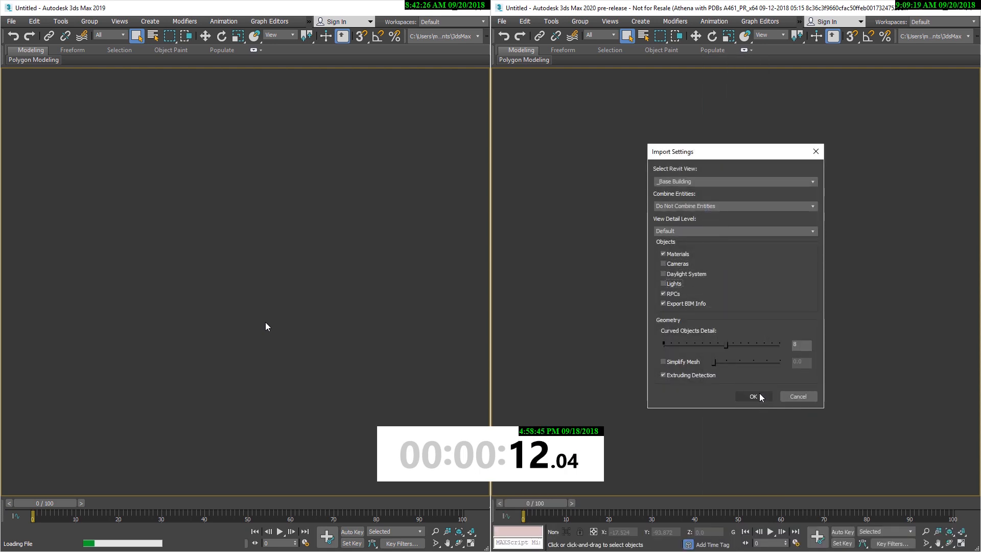
{"action": "left_click", "coordinate": [753, 397]}
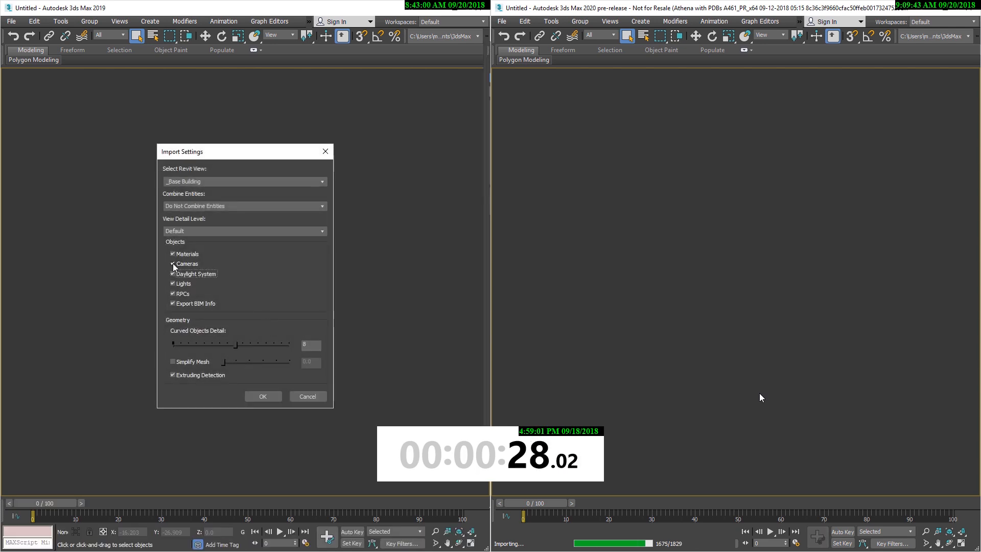
Finish the 2019.2 import with cameras and lights excluded, showing the ground-floor interior
{"action": "left_click", "coordinate": [174, 264]}
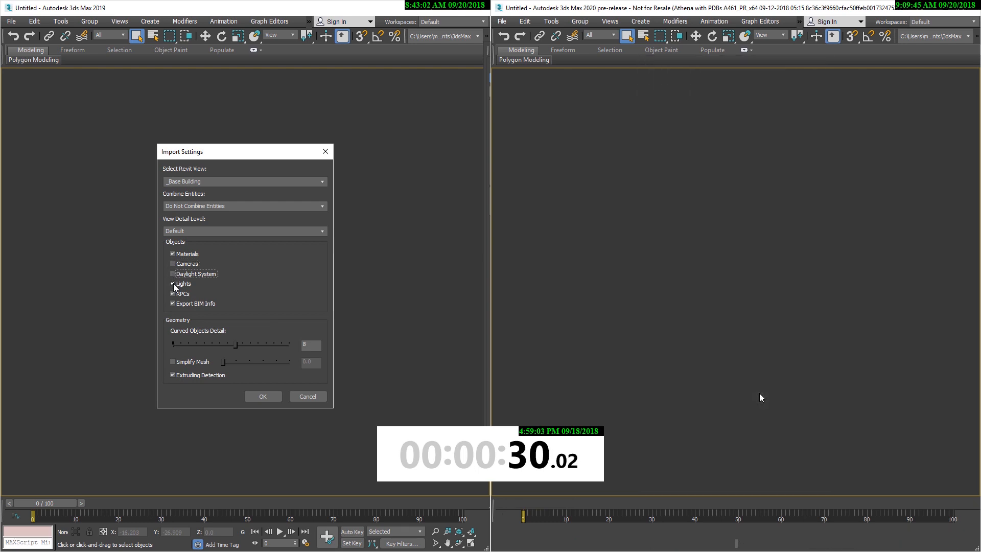
{"action": "left_click", "coordinate": [262, 396]}
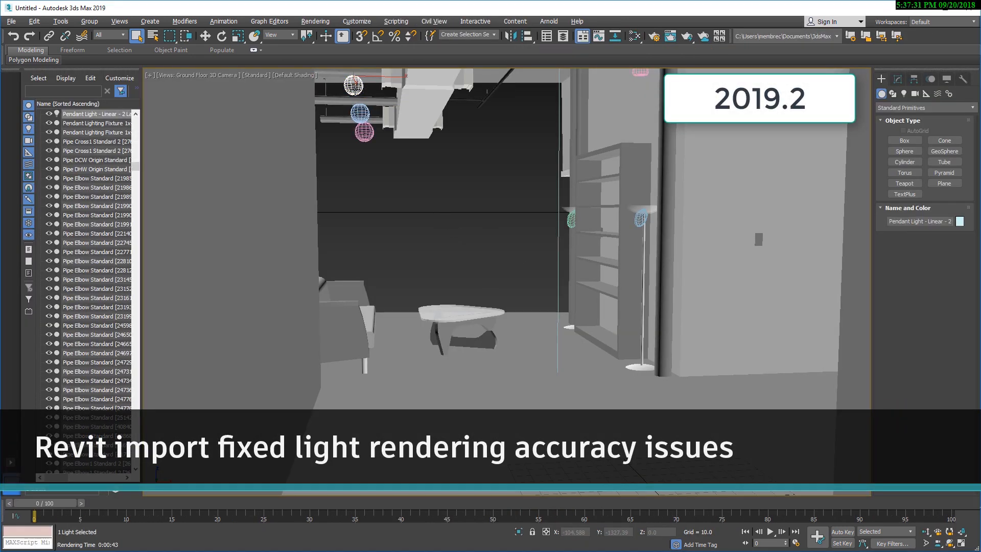
Inspect the pendant light's black Filter Color and render the 2019.2 ground-floor camera view
{"action": "left_click", "coordinate": [896, 79]}
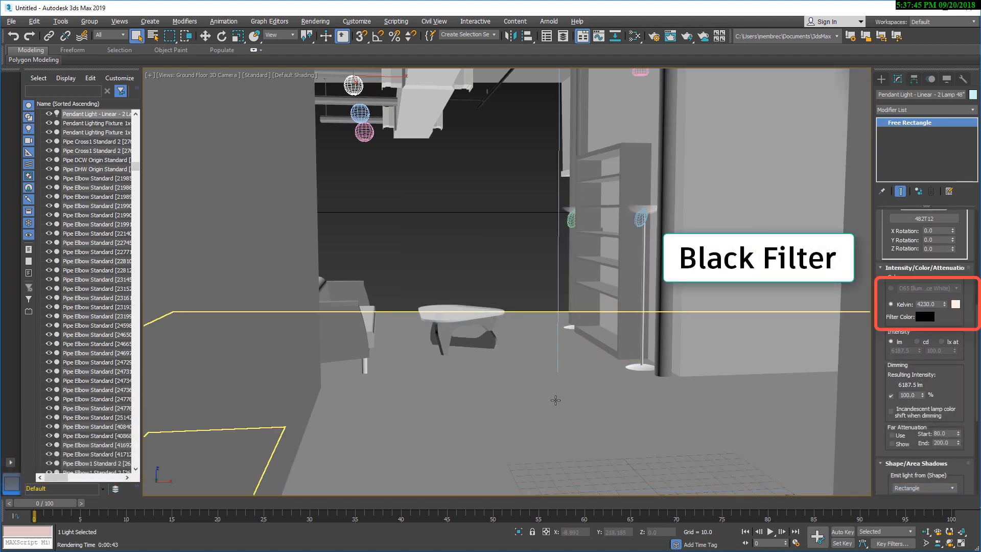
{"action": "left_click", "coordinate": [477, 159]}
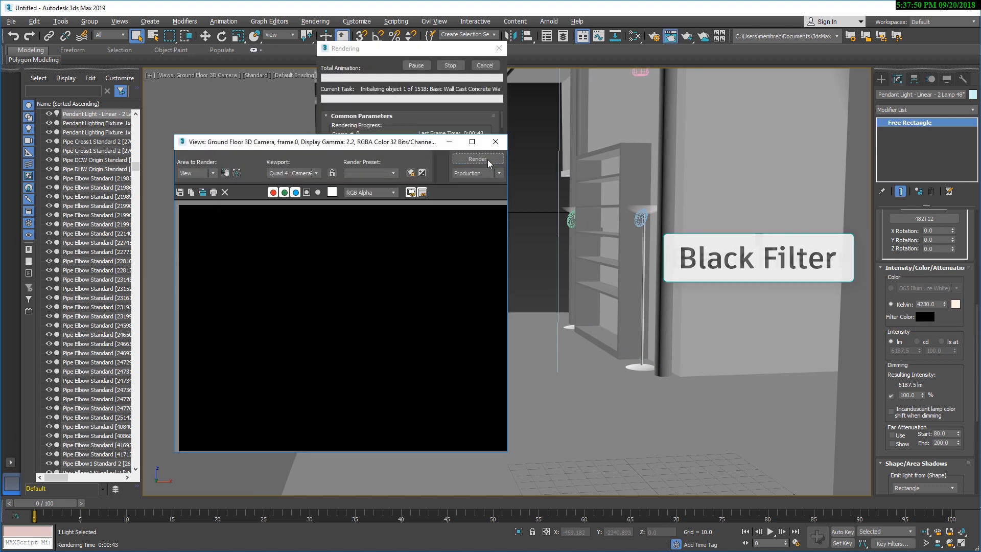
{"action": "left_click", "coordinate": [477, 158]}
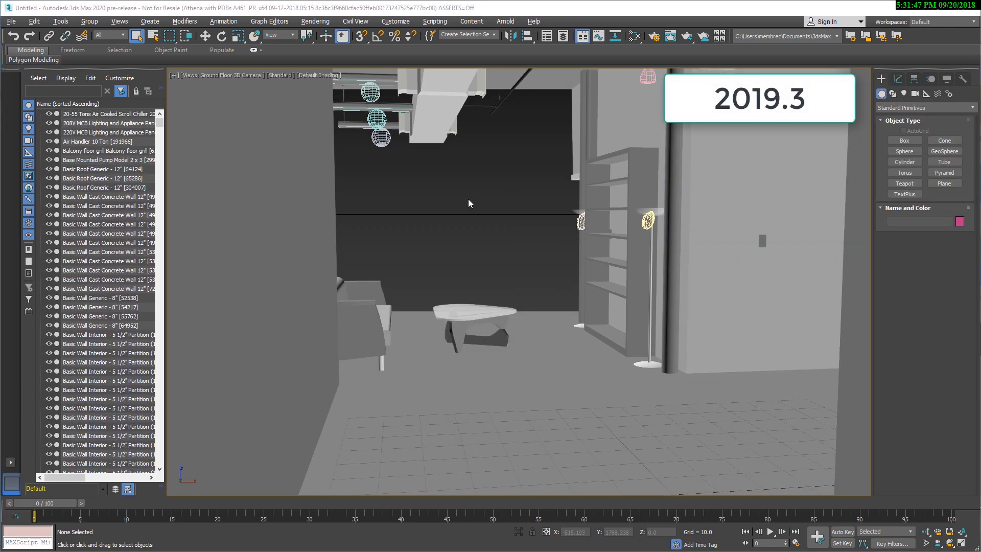
Render the 2019.3 ground-floor camera view in the Rendered Frame Window
{"action": "left_click", "coordinate": [670, 36]}
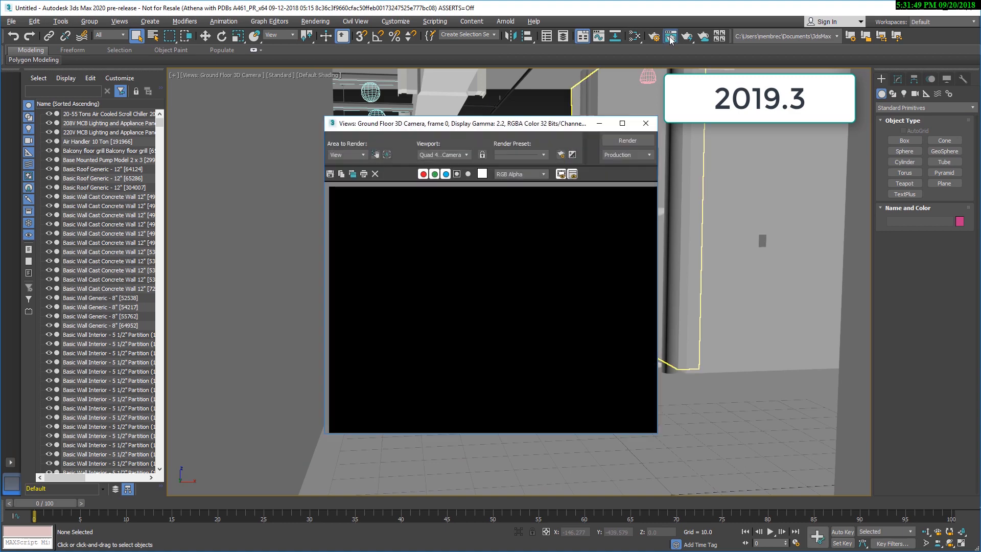
{"action": "left_click", "coordinate": [626, 140]}
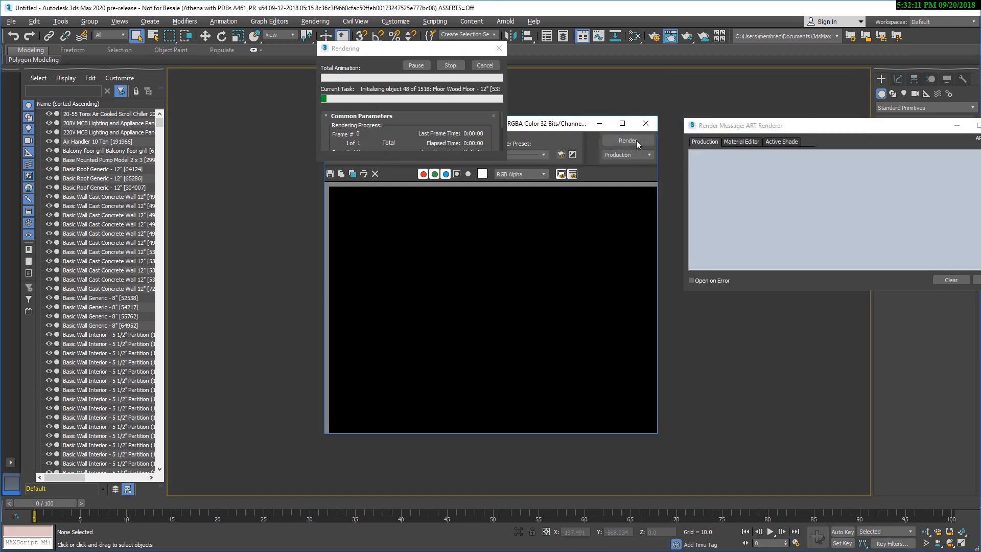